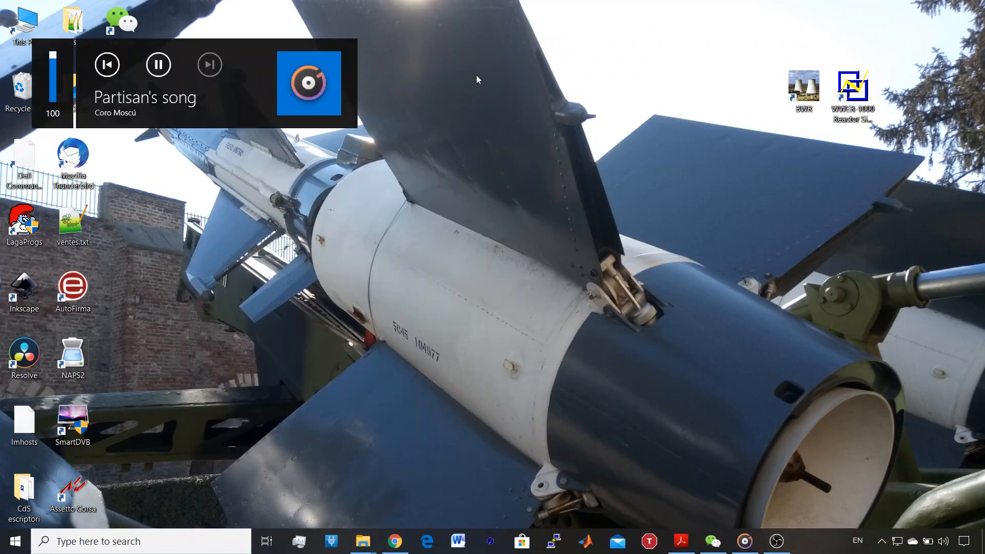
mouse_move(643, 42)
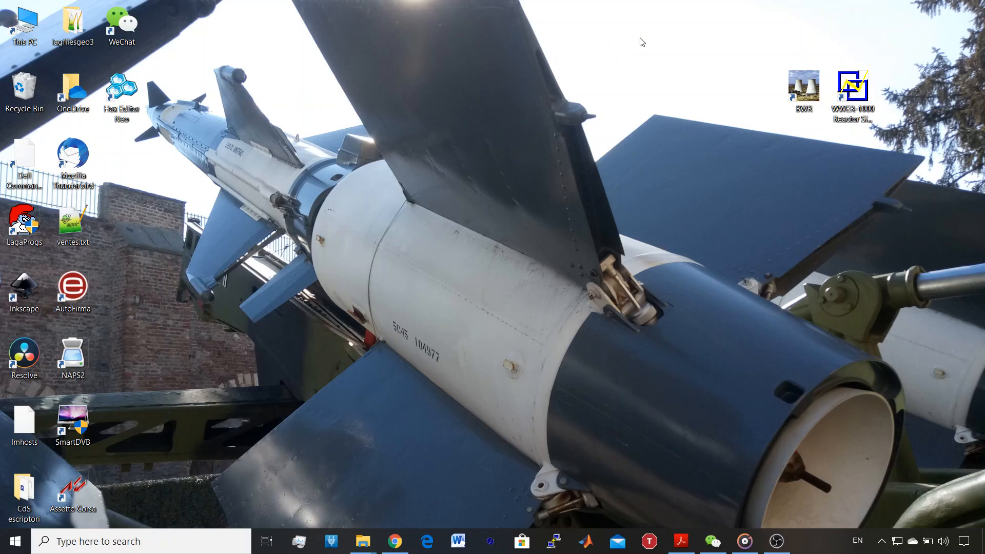
Launch the WWER-1000 simulator from its desktop icon and load a task from the Tasks window
left_click(851, 92)
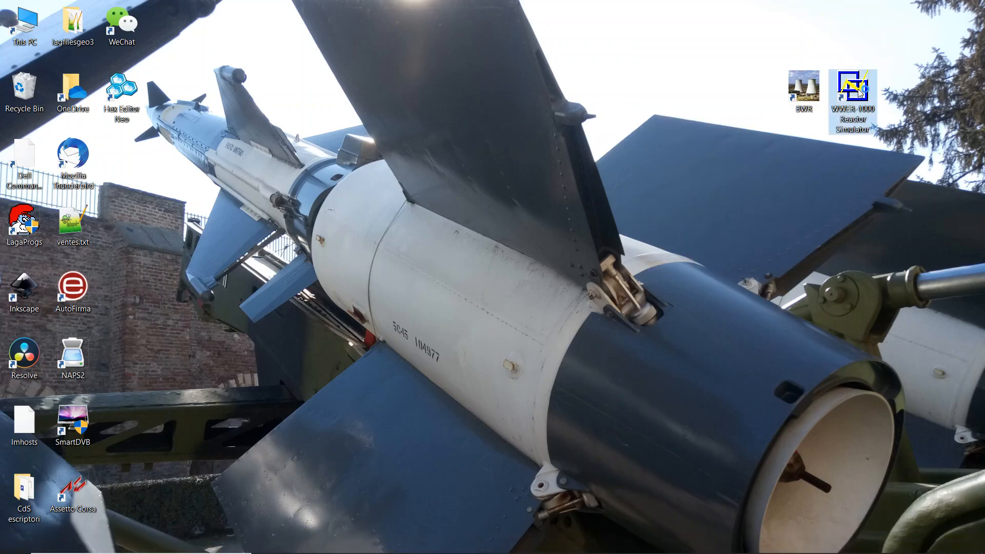
double_click(851, 92)
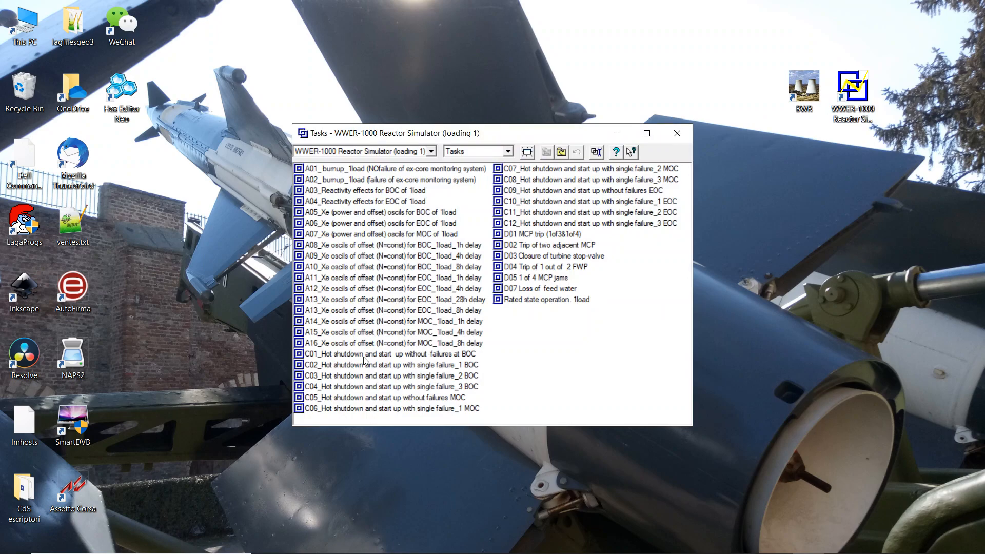
mouse_move(441, 361)
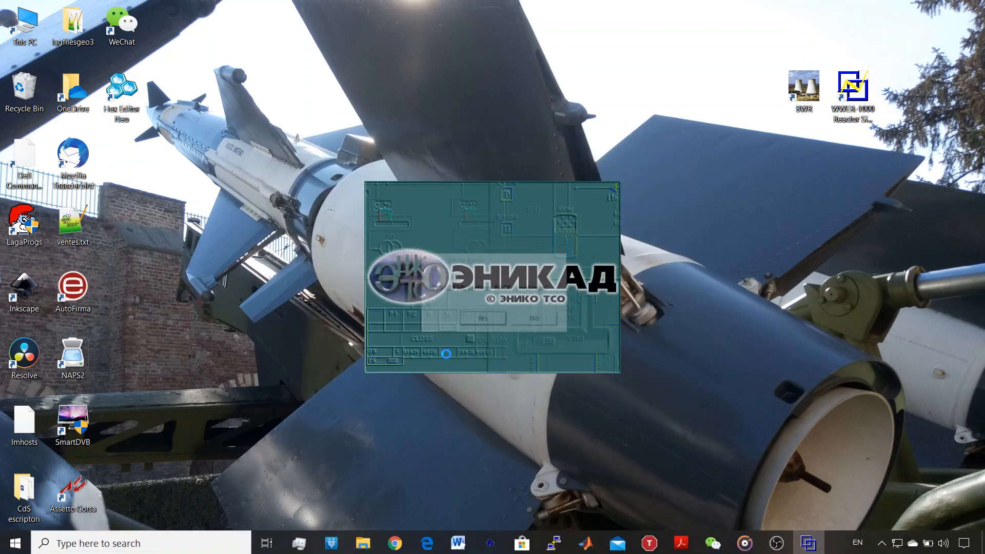
left_click(479, 320)
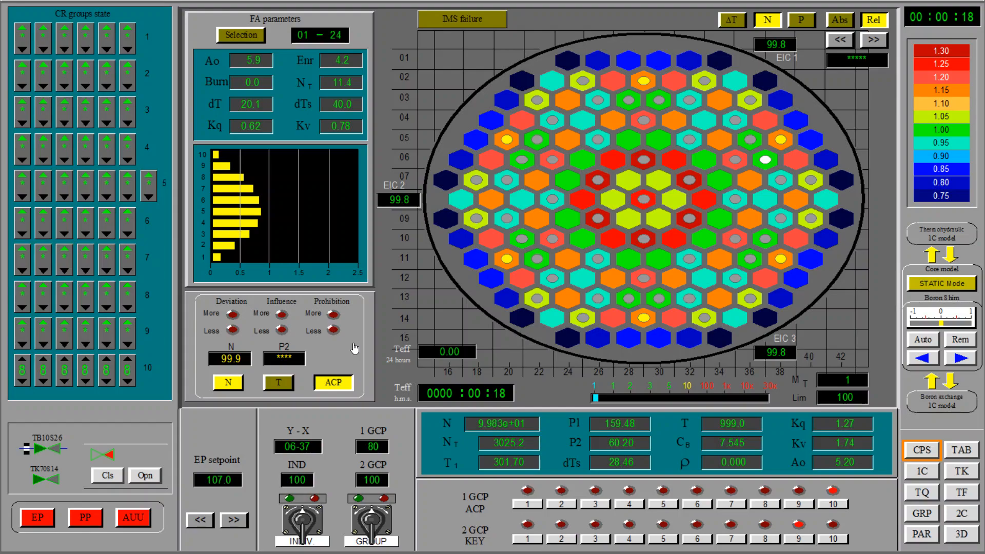
mouse_move(355, 354)
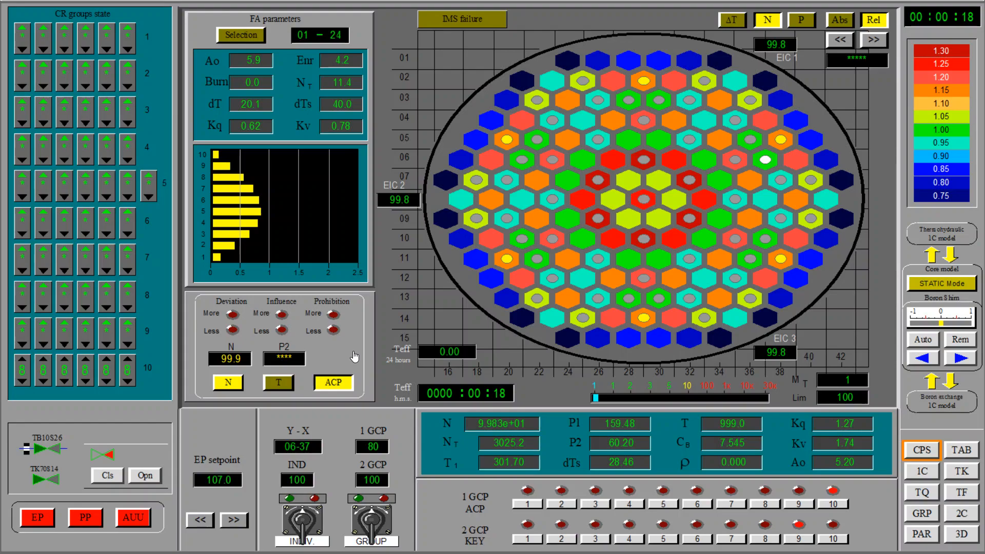
mouse_move(146, 40)
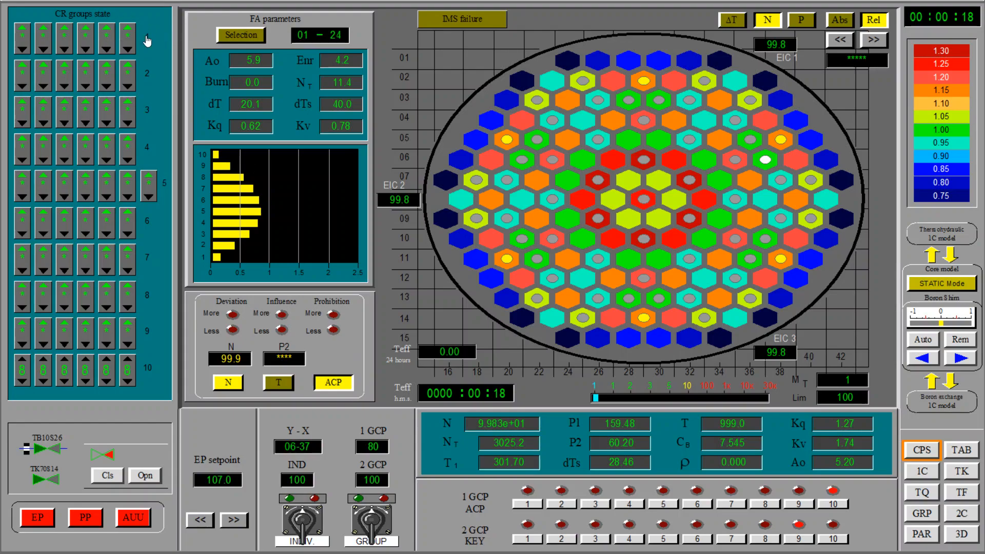
mouse_move(156, 383)
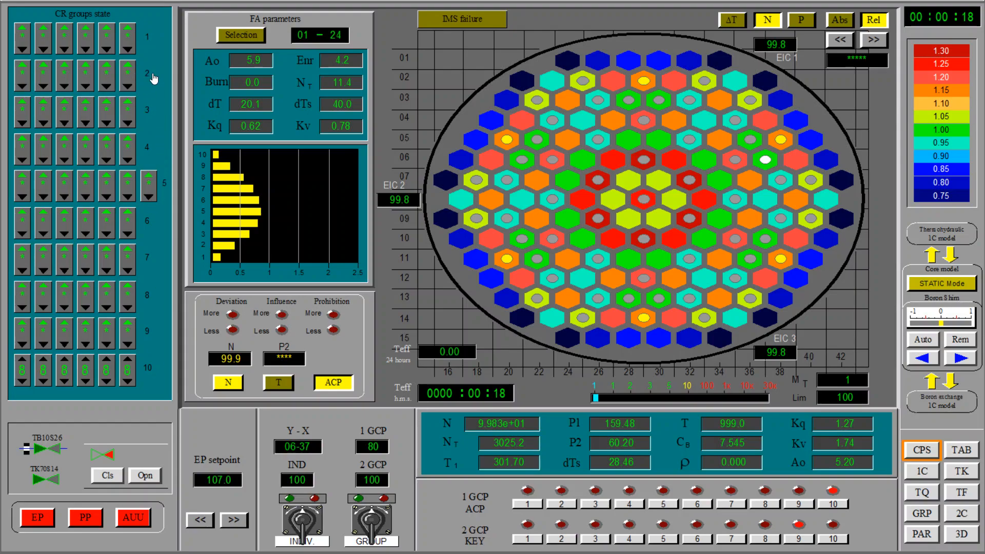
mouse_move(128, 121)
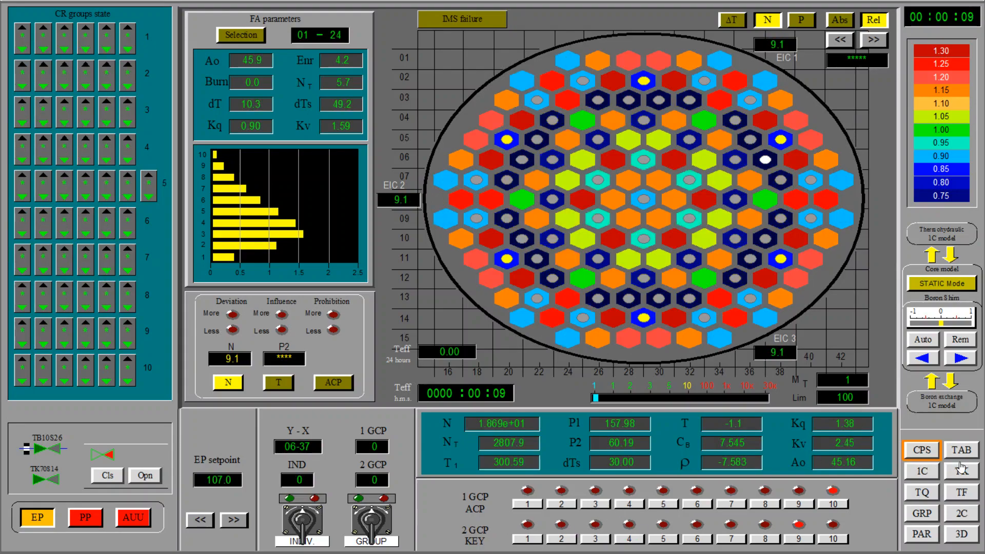
Show the protection signals table (TAB) after the EP scram drops the rods
left_click(960, 449)
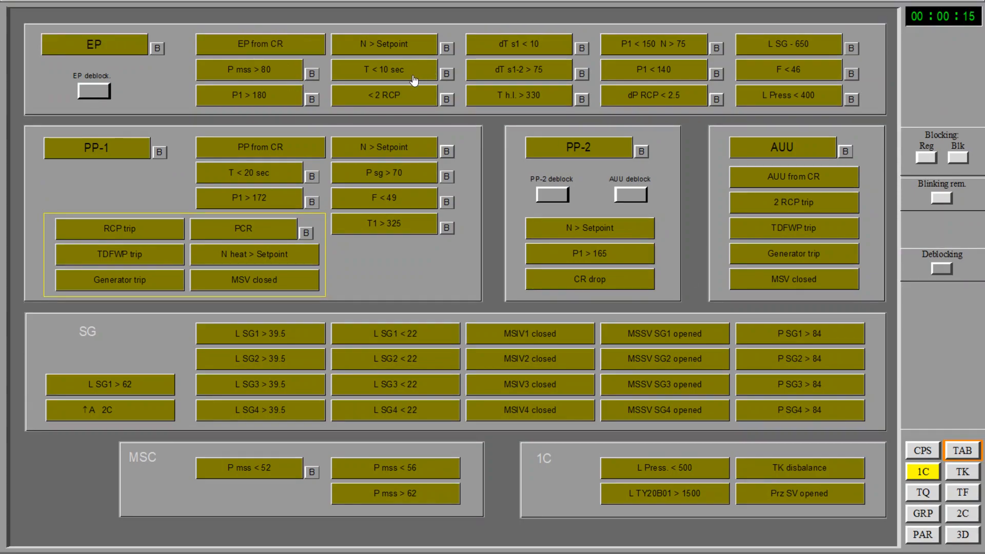
mouse_move(314, 184)
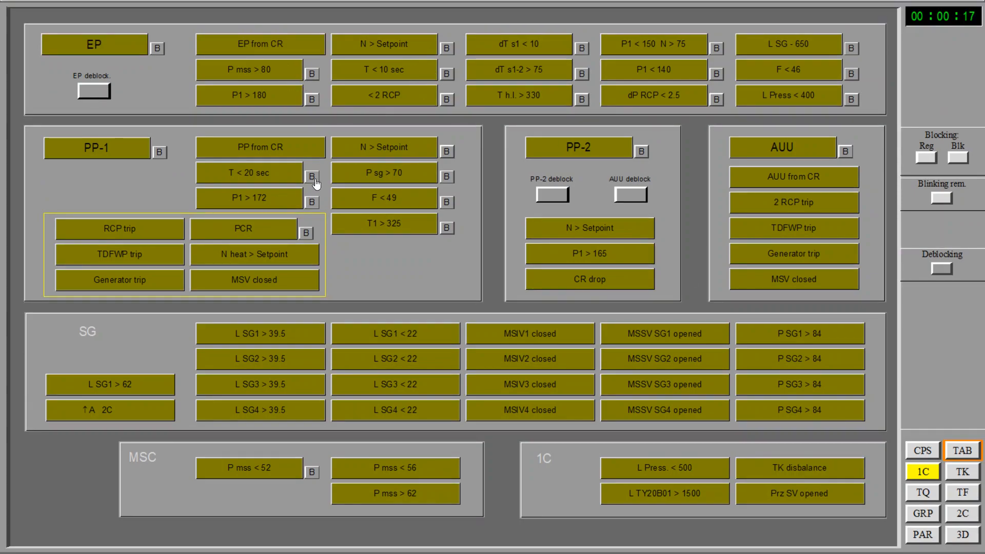
Block the T < 20 sec protection signal and return to the CPS core overview
left_click(309, 174)
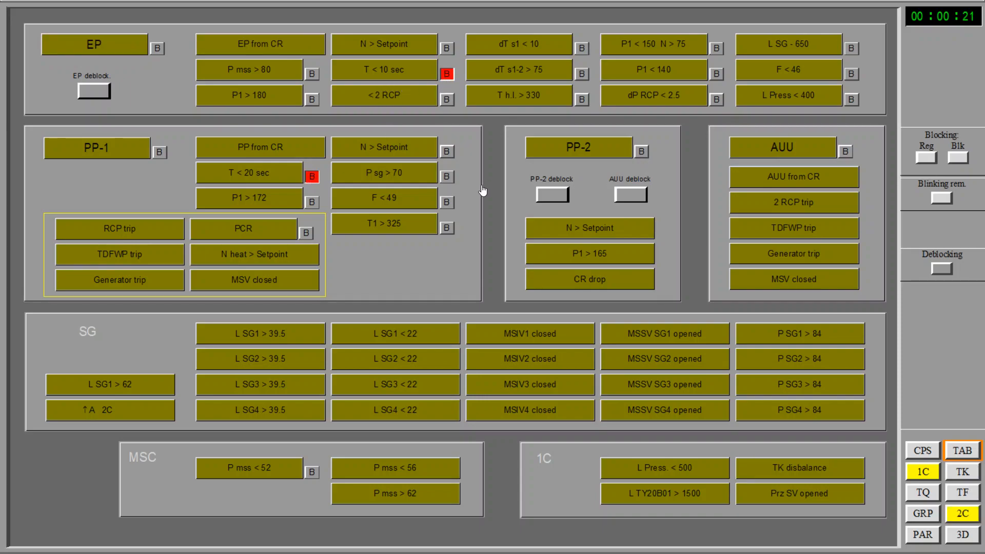
mouse_move(465, 83)
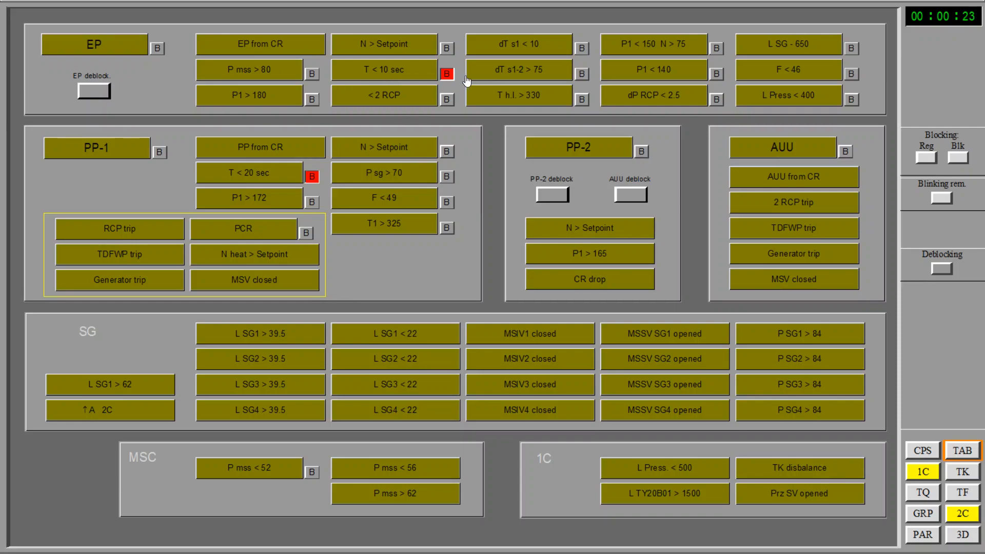
mouse_move(639, 80)
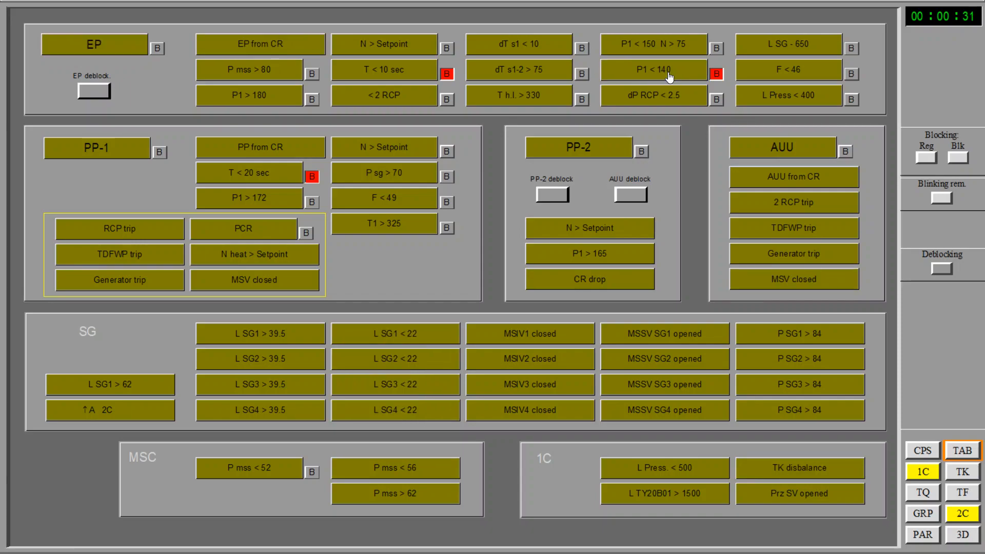
mouse_move(686, 89)
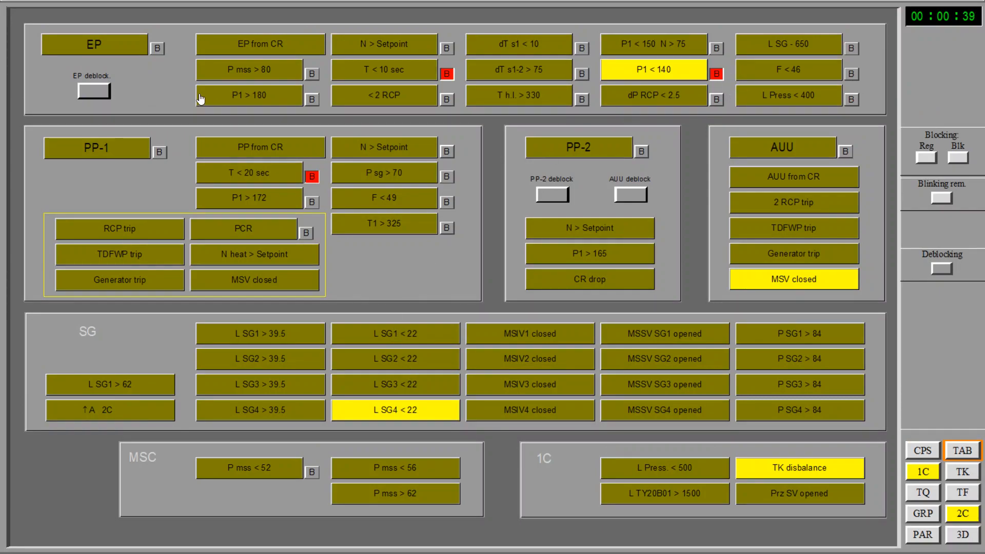
left_click(921, 450)
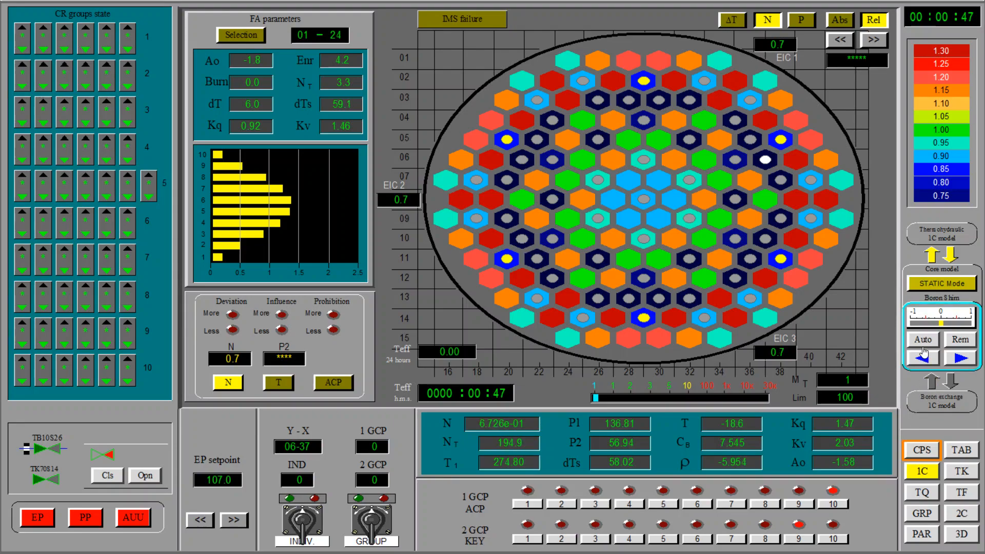
Set the boron shim control to Auto on the core display
left_click(921, 339)
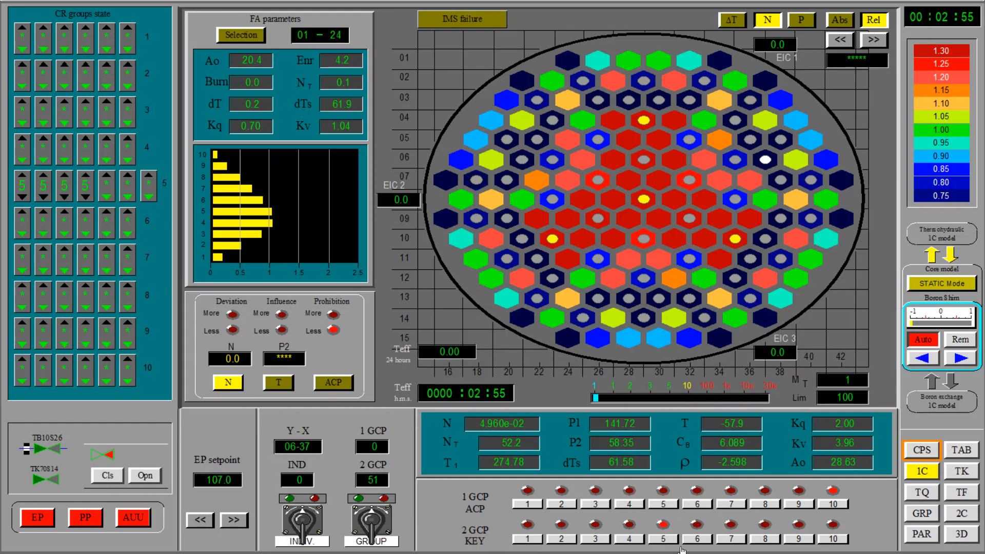
Drive control group 6 further out with the GROUP switch until N reaches about 2.4
left_click(371, 518)
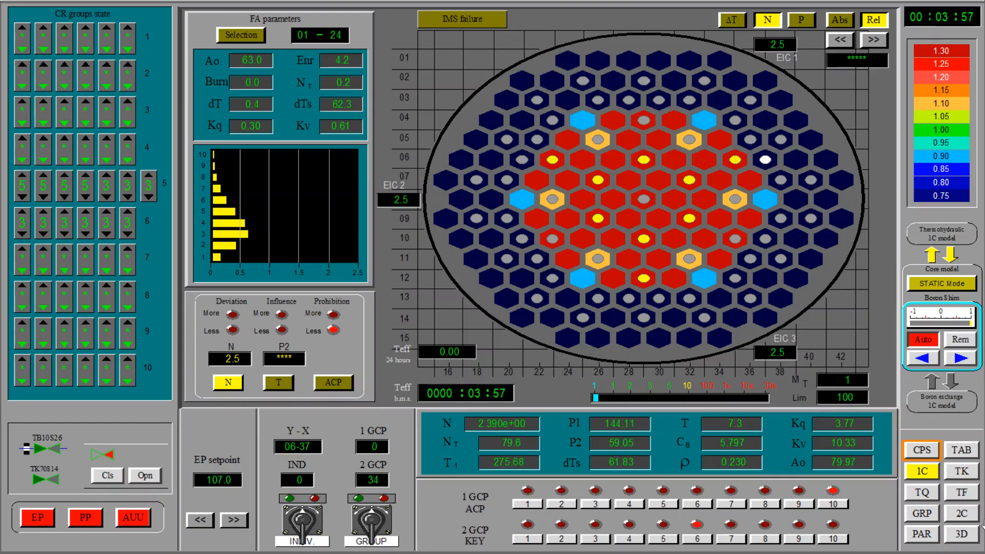
On the 2C secondary circuit schematic, select turbine valve RA11S03 and crack it open
left_click(960, 513)
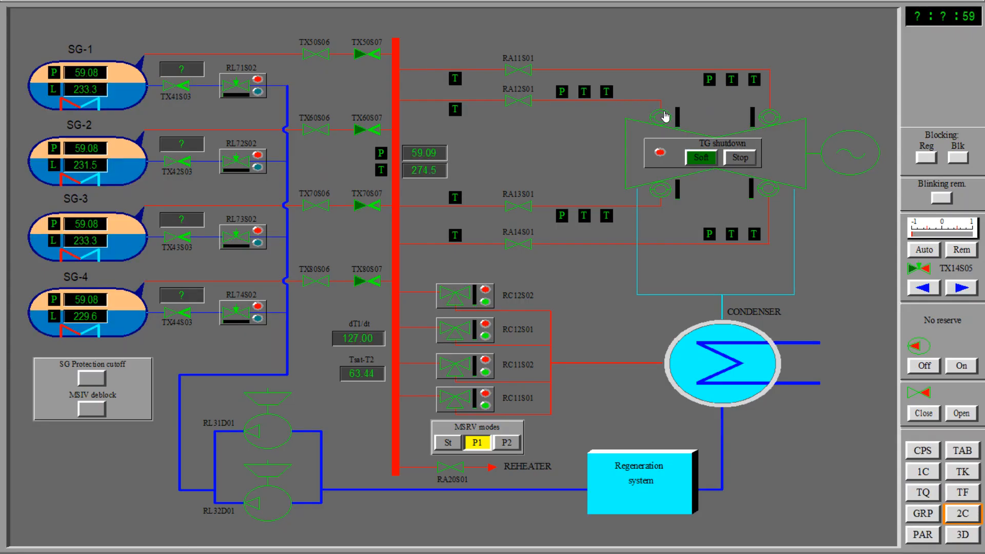
left_click(921, 249)
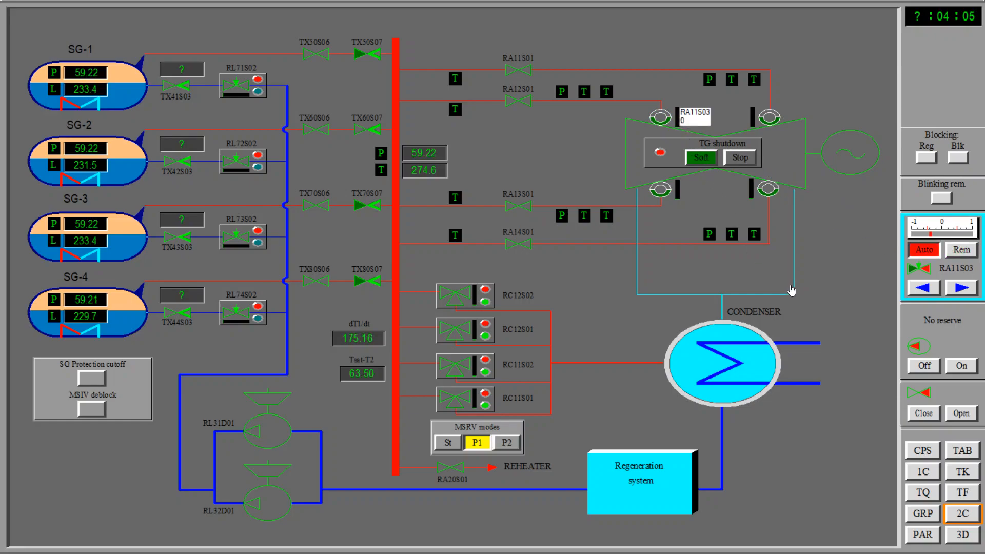
left_click(921, 471)
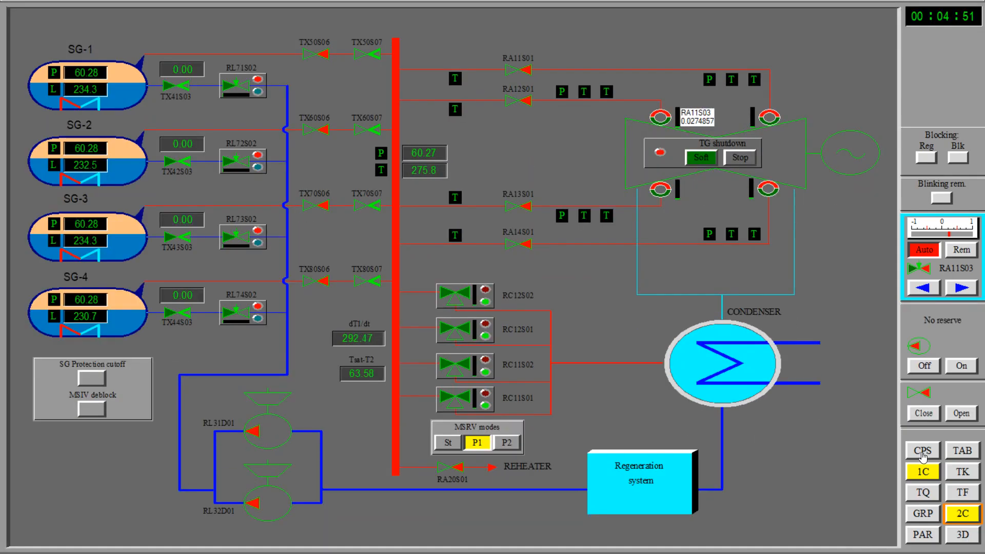
left_click(921, 449)
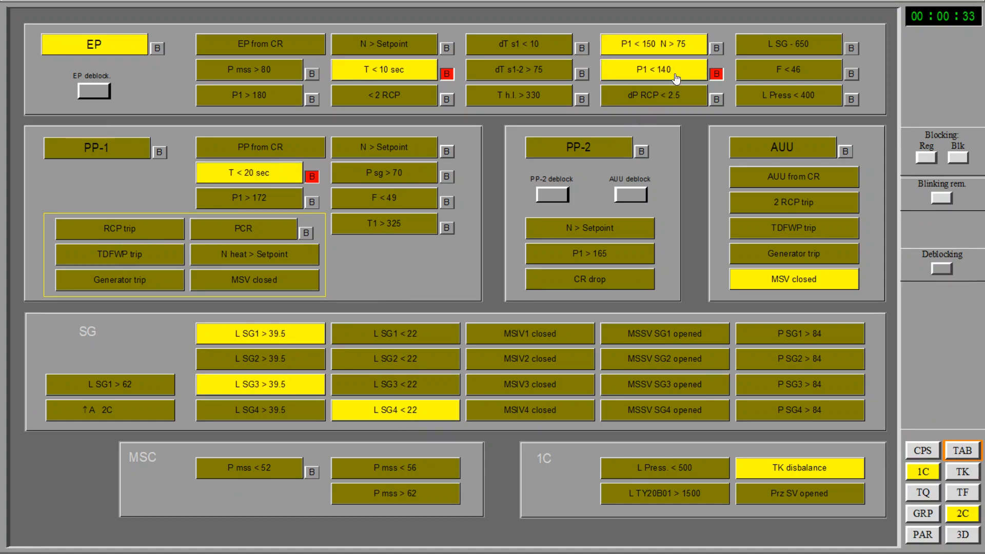
mouse_move(642, 51)
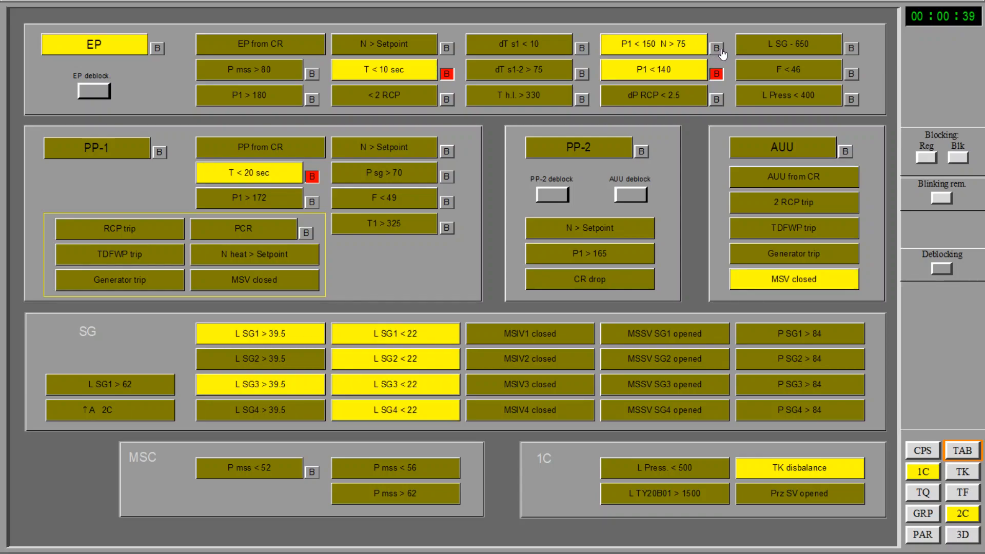
mouse_move(713, 49)
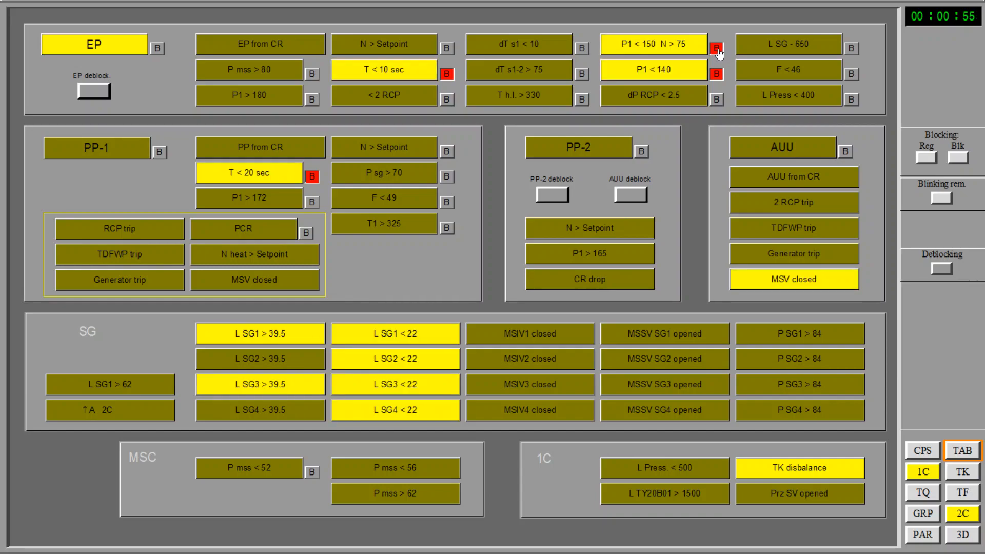
mouse_move(739, 76)
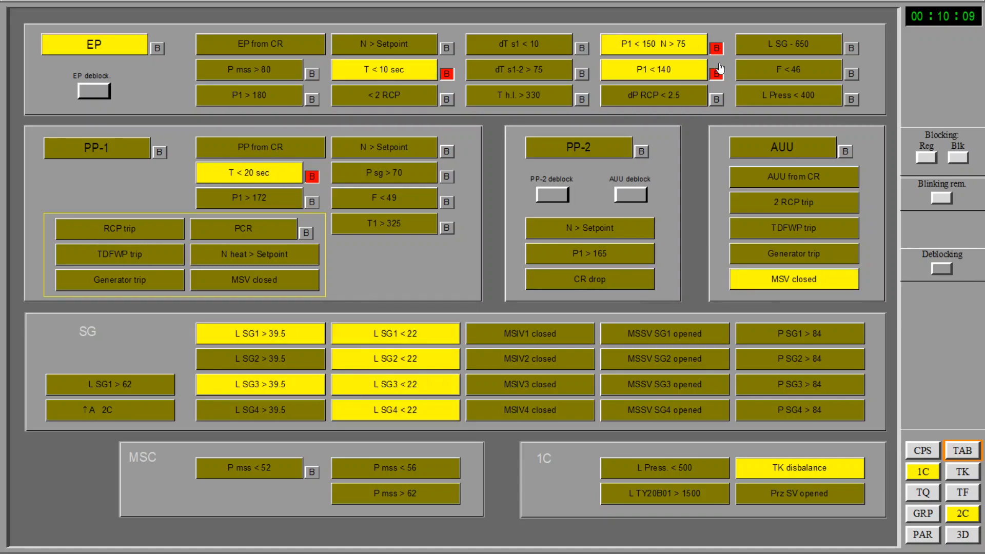
mouse_move(744, 49)
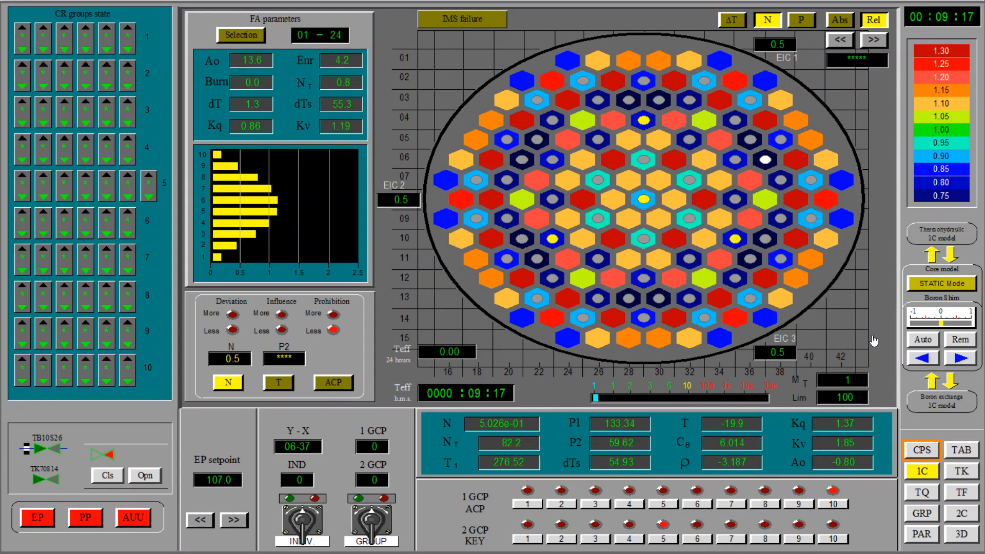
left_click(961, 449)
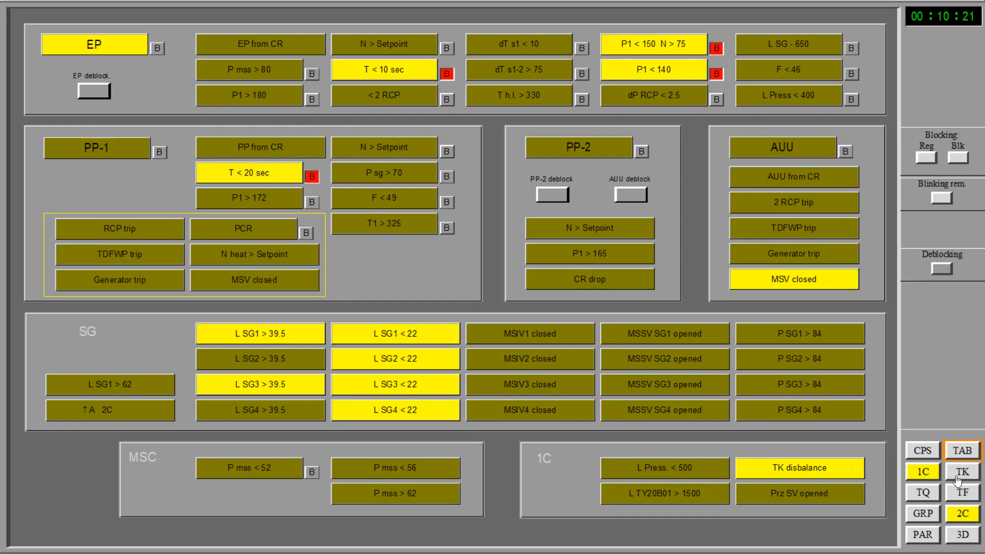
mouse_move(628, 51)
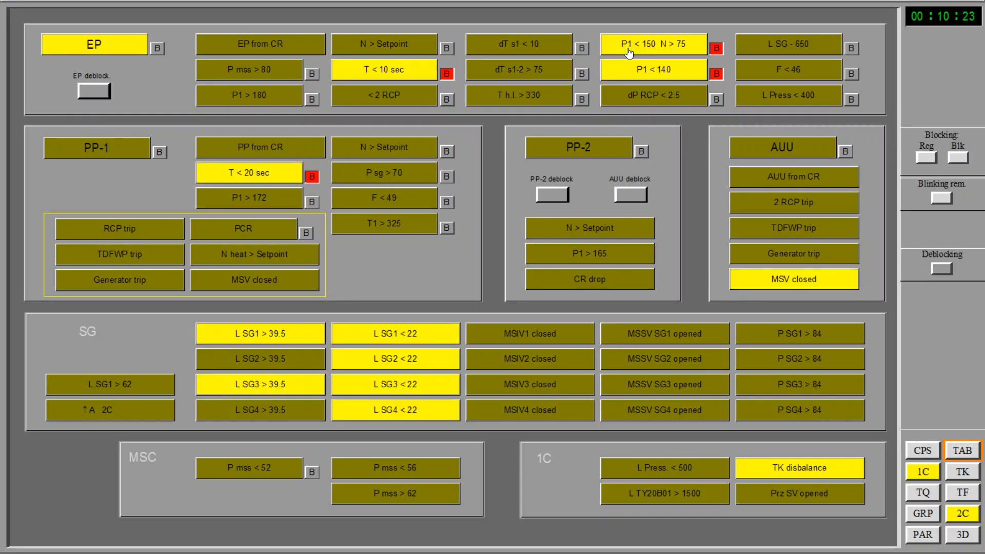
mouse_move(640, 52)
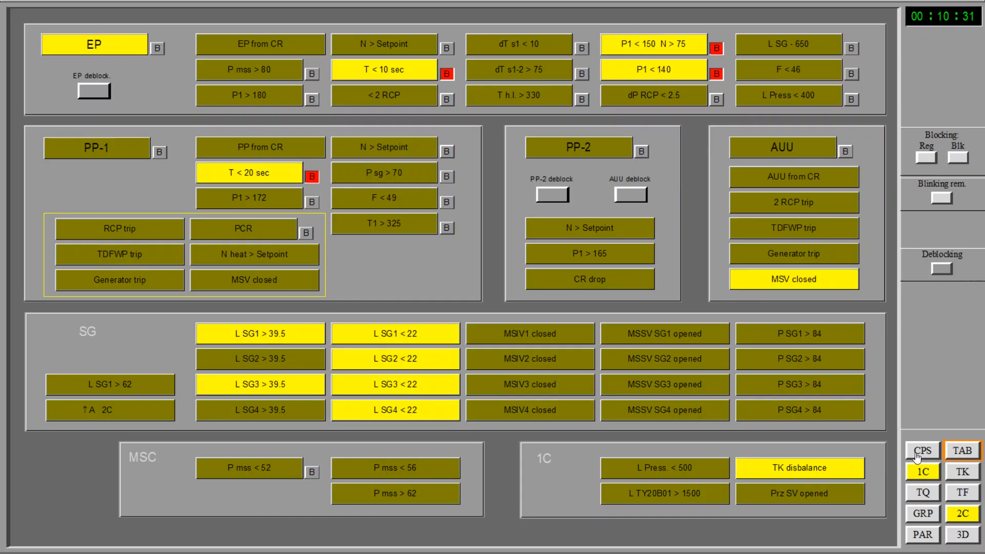
left_click(919, 450)
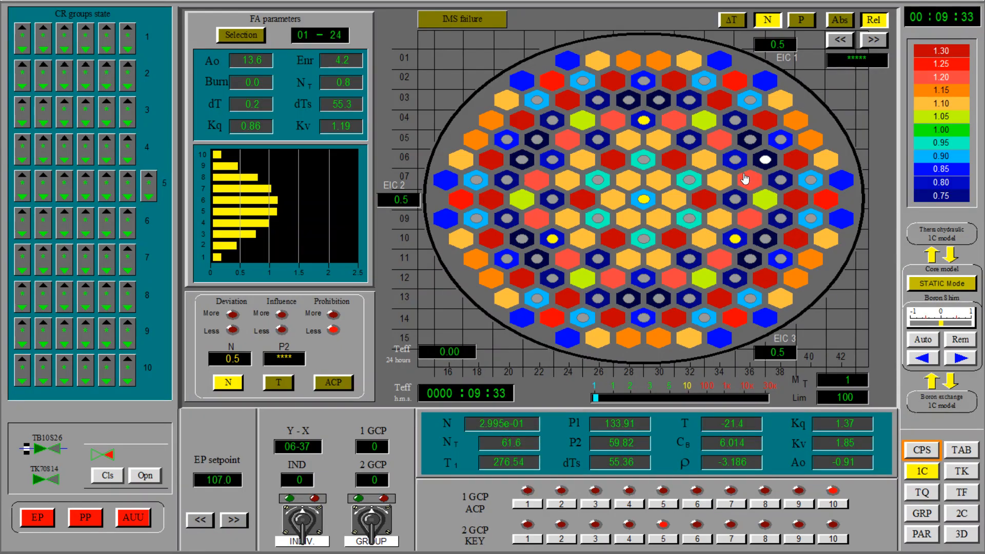
mouse_move(595, 151)
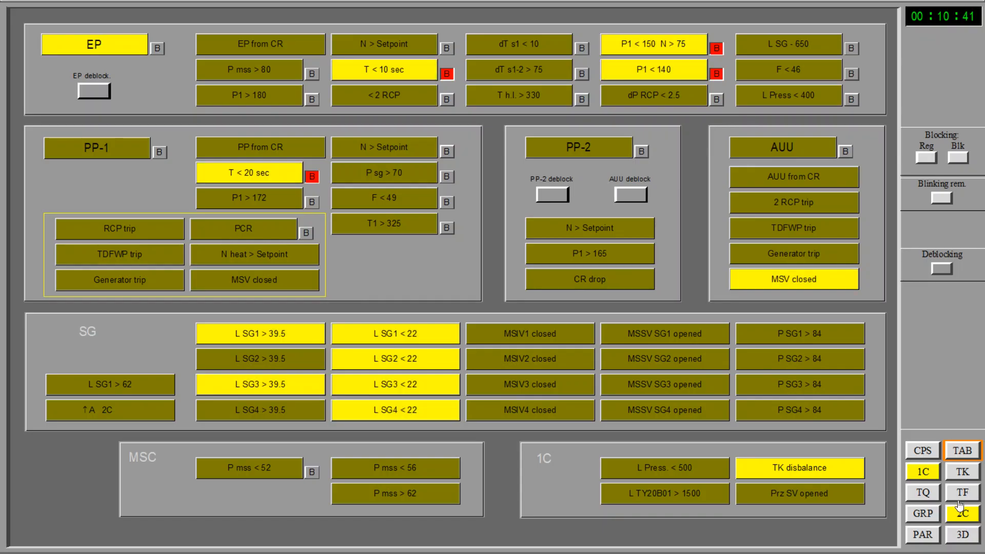
left_click(921, 449)
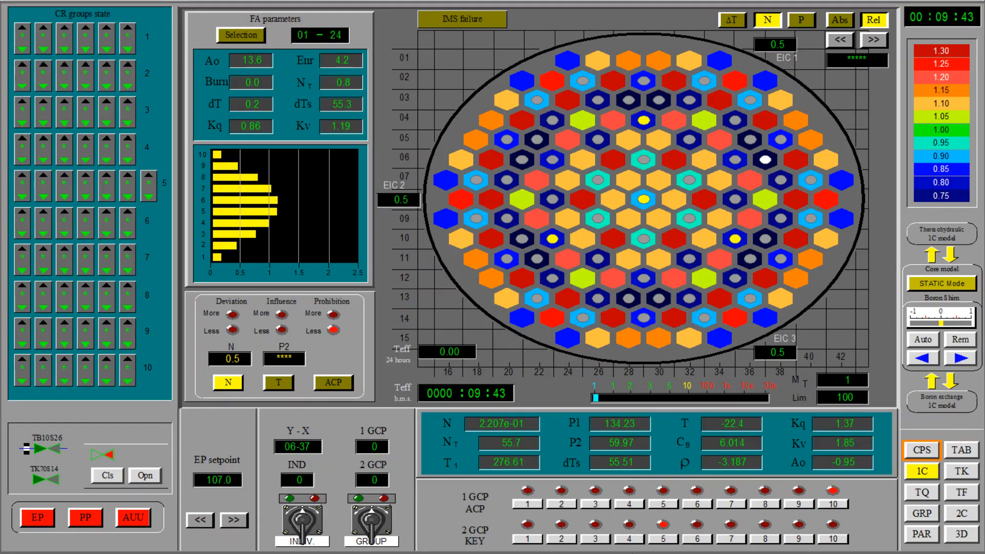